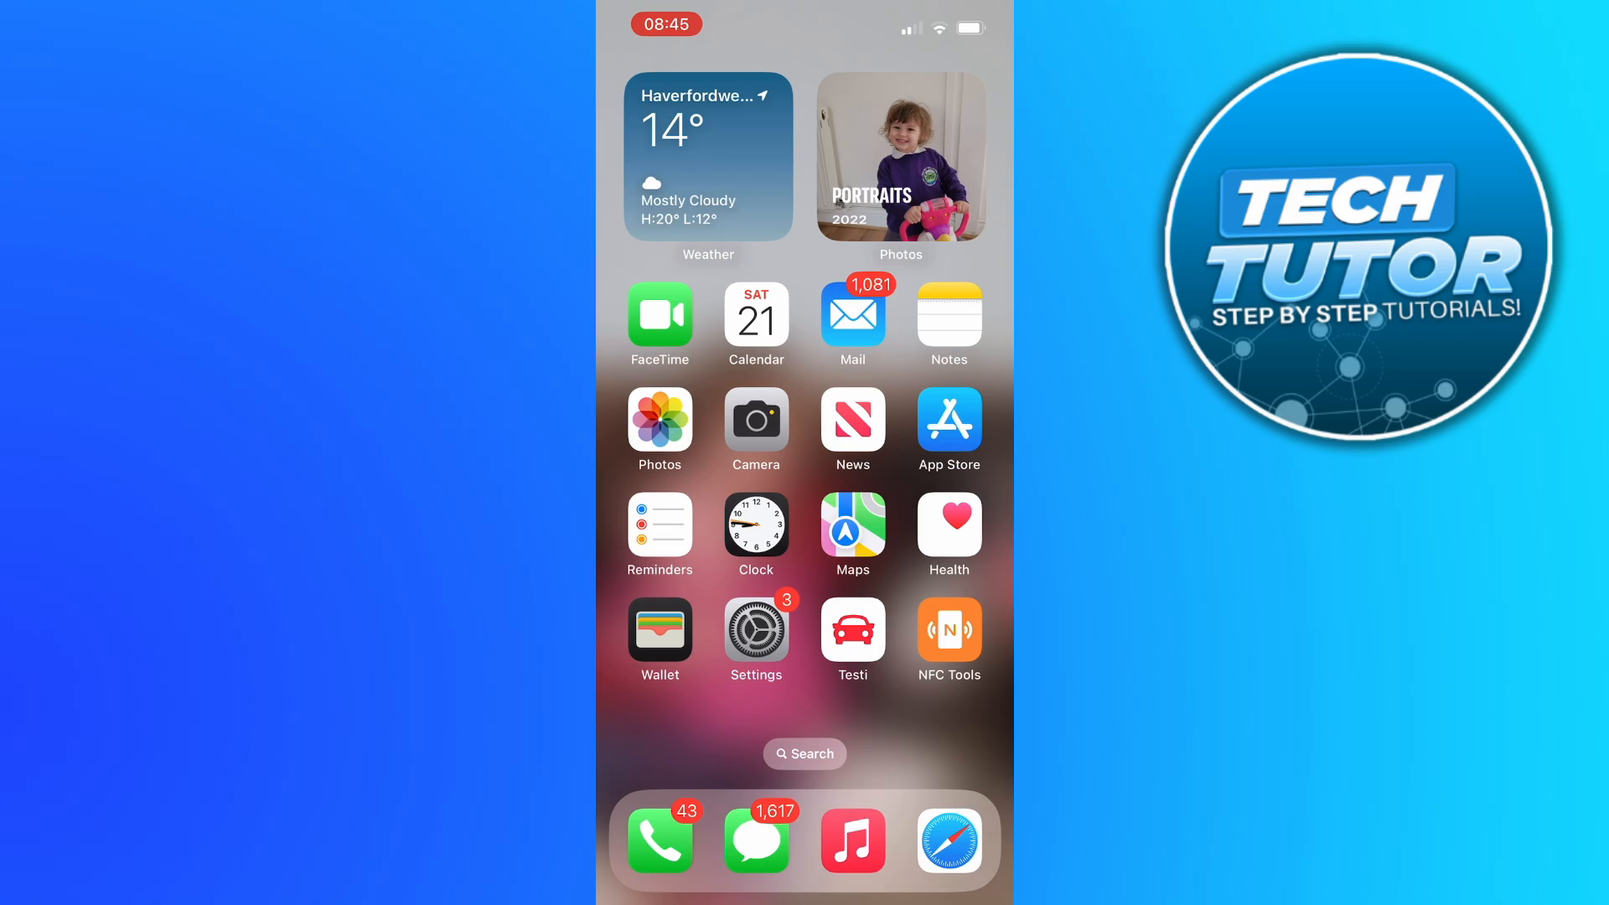
- Launch Settings and scroll the main list down until General is visible
{"action": "left_click", "coordinate": [755, 630]}
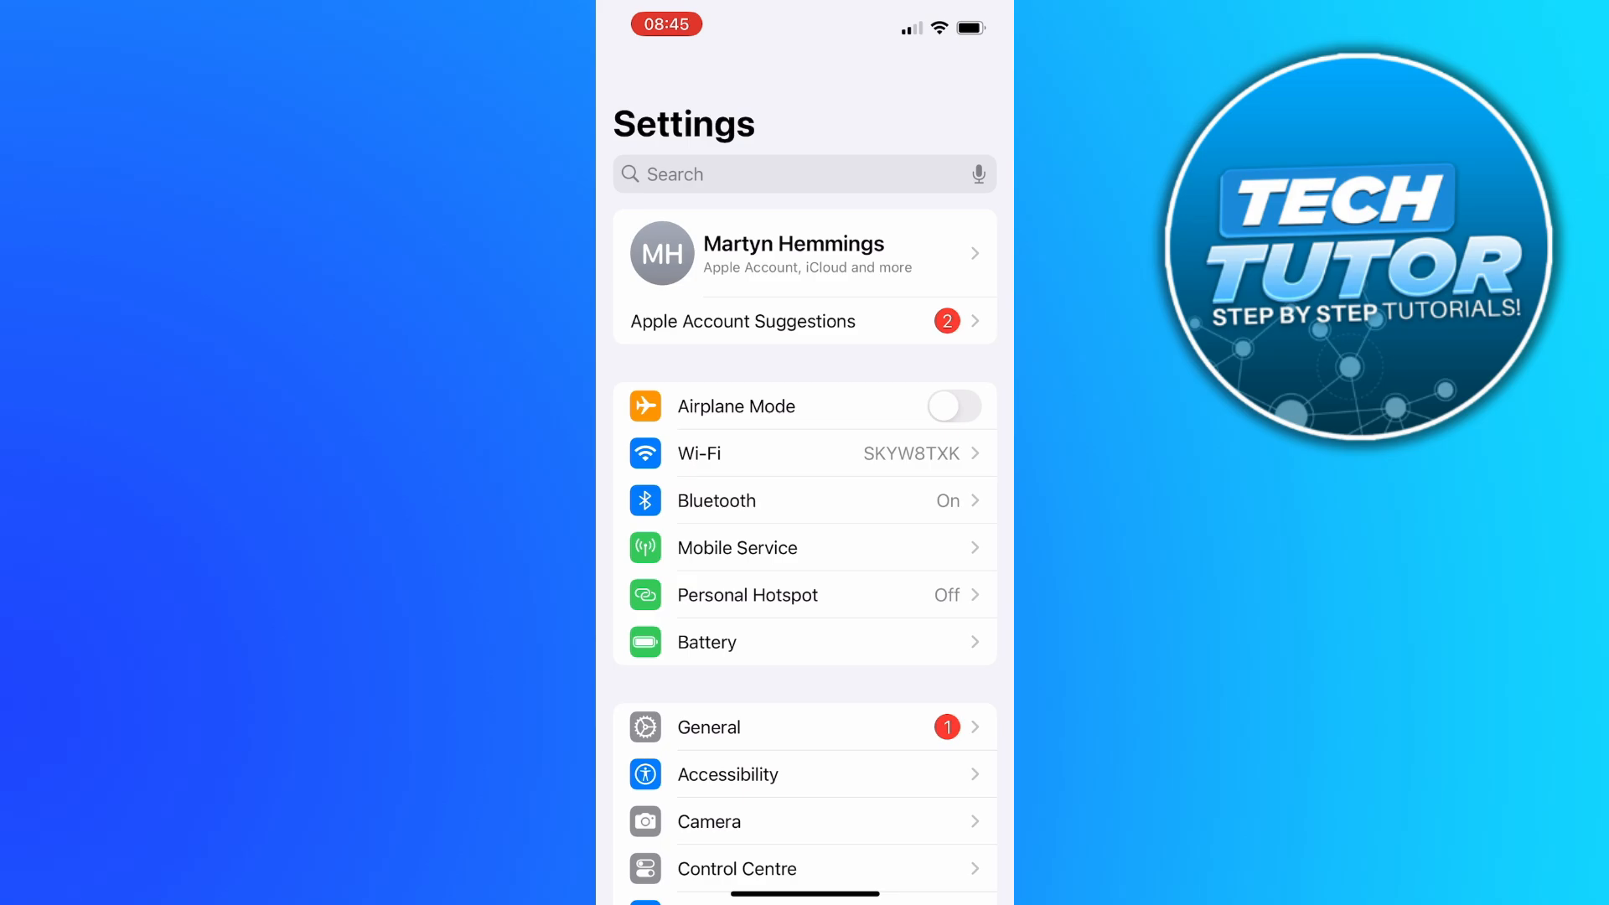
{"action": "scroll", "scroll_direction": "down", "scroll_amount": 3}
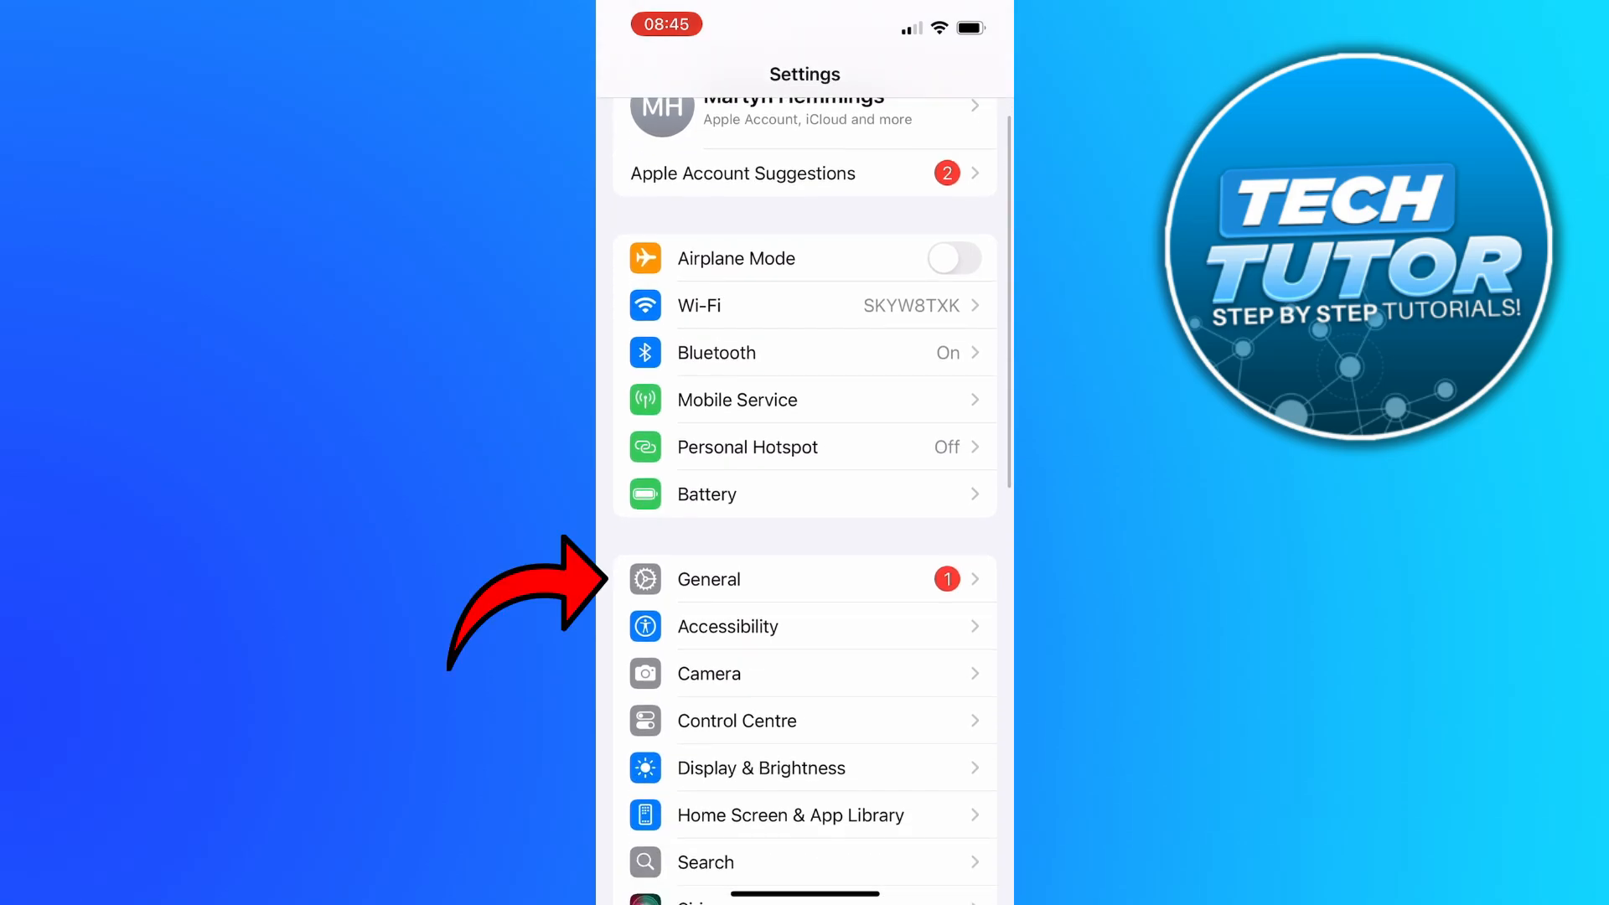
- Open General > About and scroll down to the Physical SIM section showing the IMEI
{"action": "left_click", "coordinate": [708, 579]}
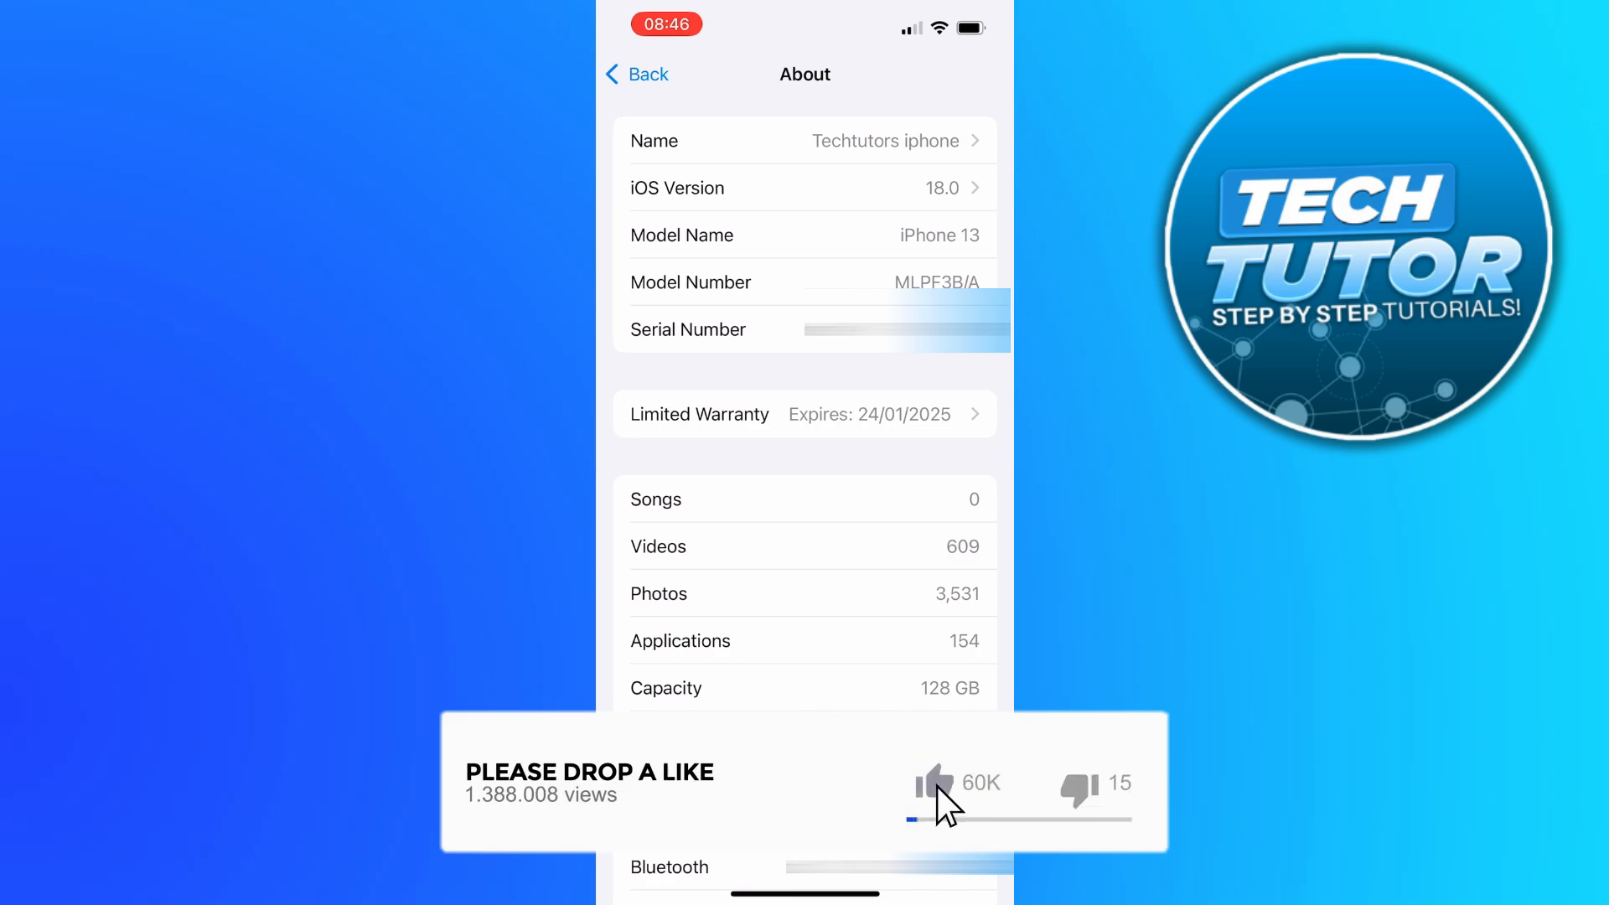
{"action": "scroll", "scroll_direction": "down", "scroll_amount": 3}
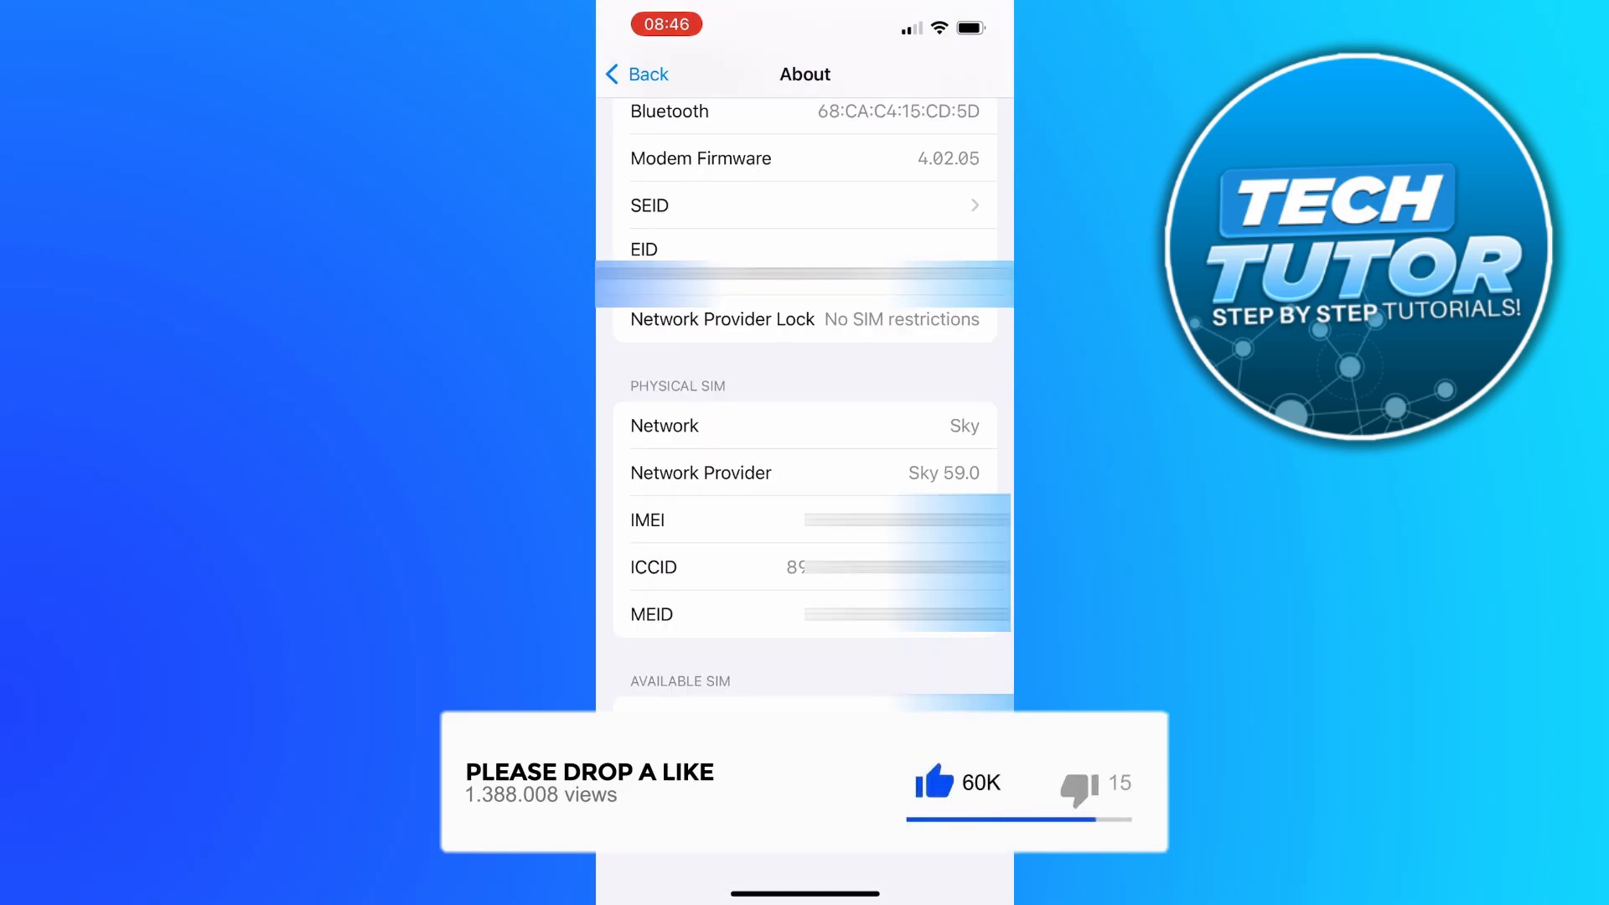